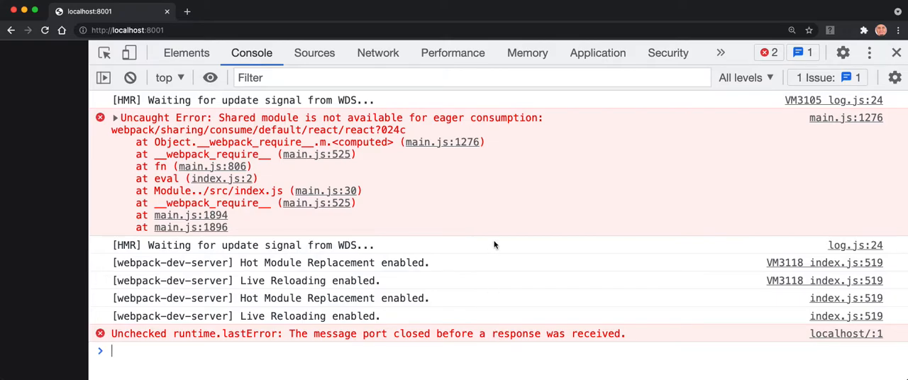
{"action": "mouse_move", "coordinate": [407, 154]}
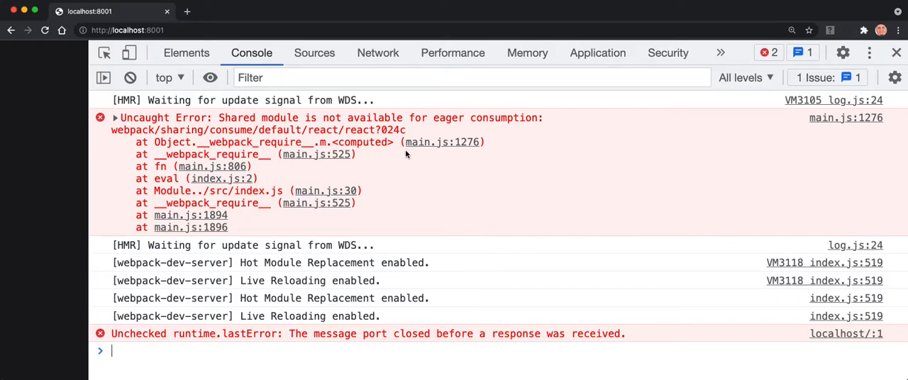
Step: Switch DevTools to the Network panel listing JS requests like remoteEntry.js and main.js
{"action": "left_click", "coordinate": [378, 52]}
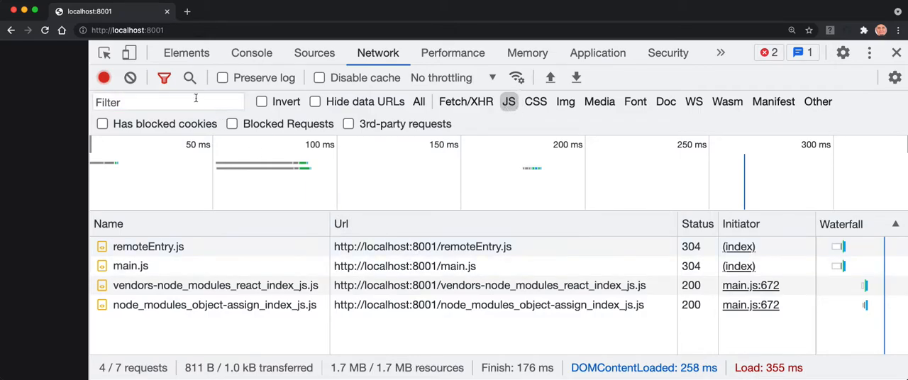
{"action": "left_click", "coordinate": [130, 77]}
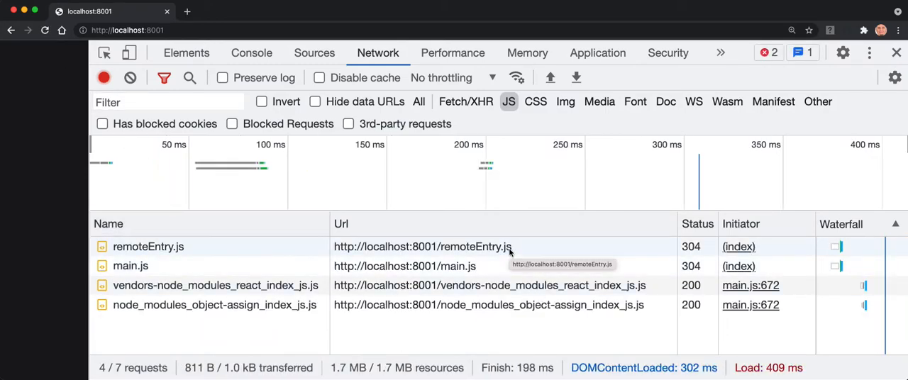
{"action": "left_click", "coordinate": [131, 265]}
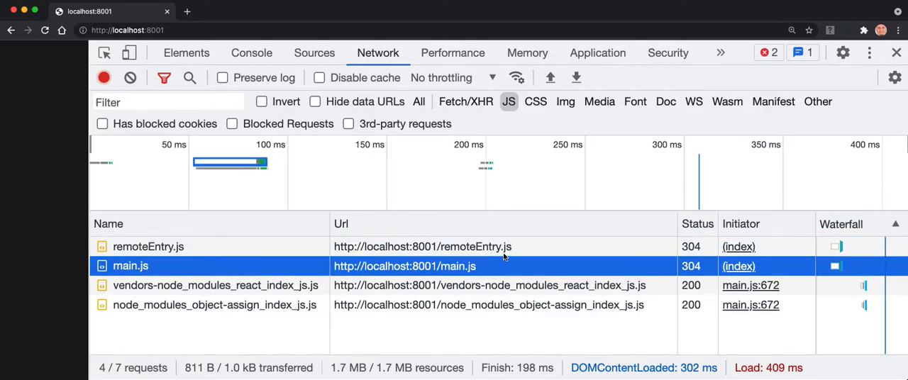
{"action": "mouse_move", "coordinate": [500, 270]}
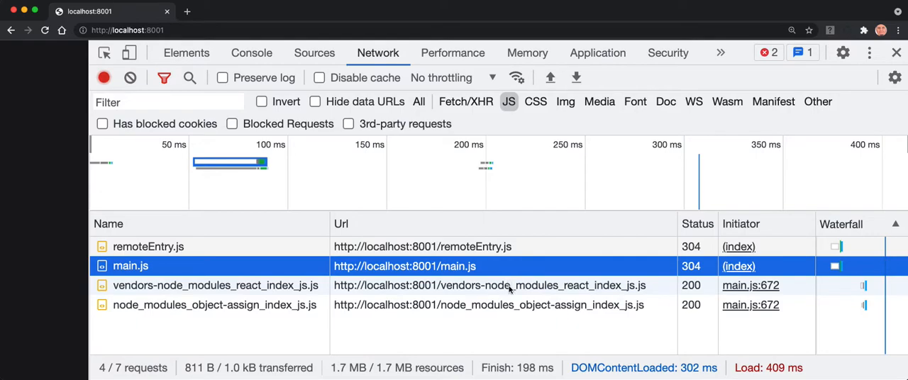
{"action": "left_click", "coordinate": [216, 285]}
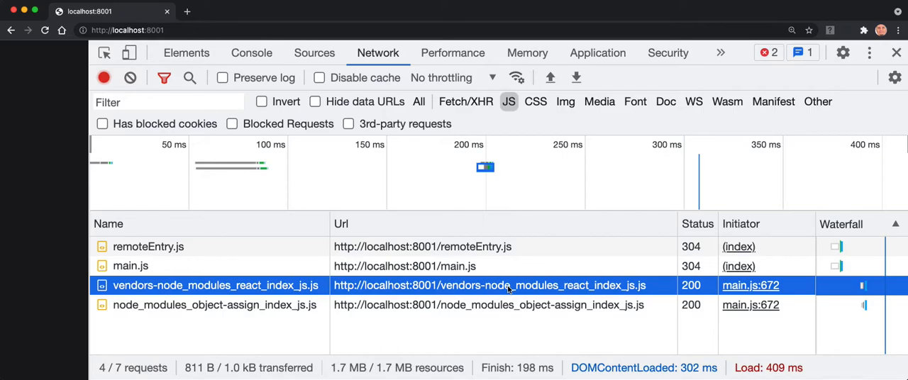
{"action": "mouse_move", "coordinate": [273, 305]}
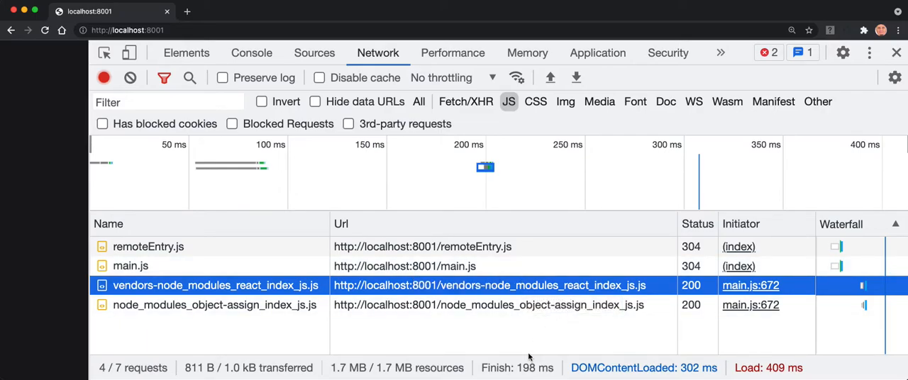
{"action": "mouse_move", "coordinate": [533, 347]}
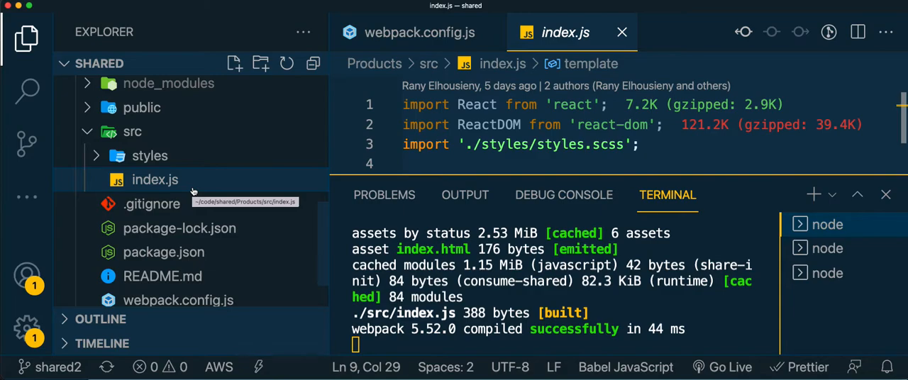
{"action": "mouse_move", "coordinate": [174, 186]}
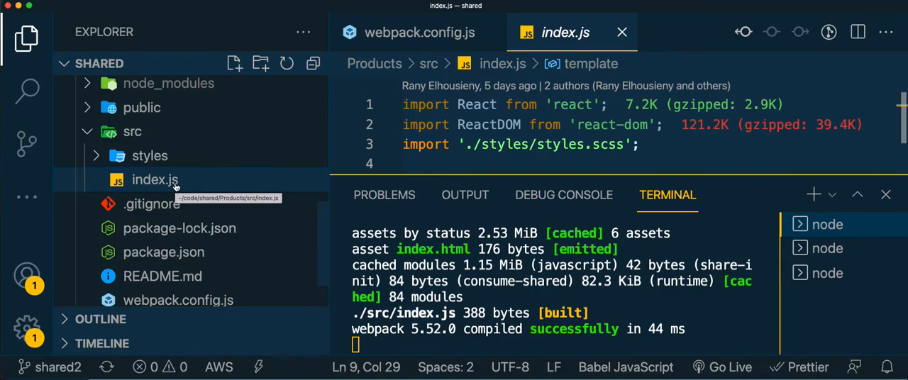
Step: Rename the Products app's src/index.js to bootstrap.js
{"action": "right_click", "coordinate": [155, 179]}
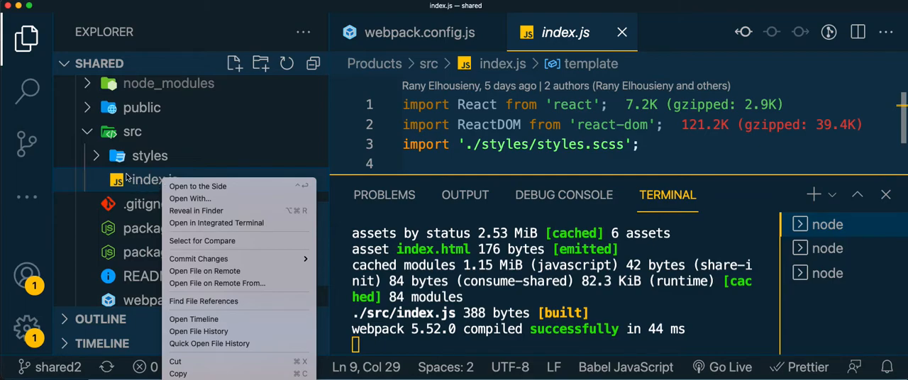
{"action": "mouse_move", "coordinate": [117, 184]}
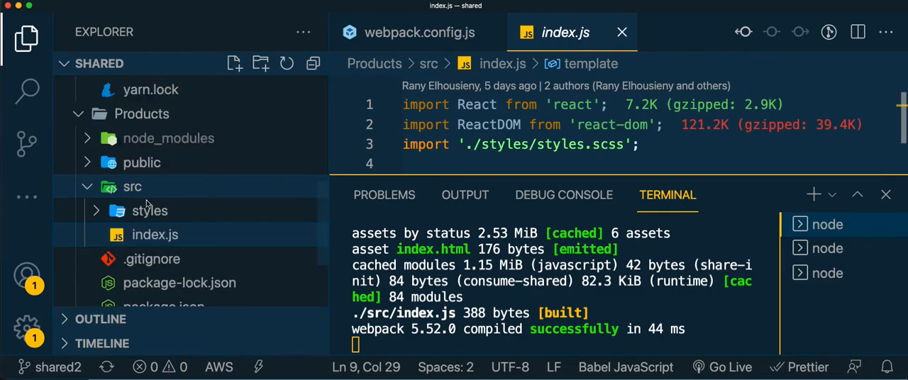
{"action": "right_click", "coordinate": [155, 234]}
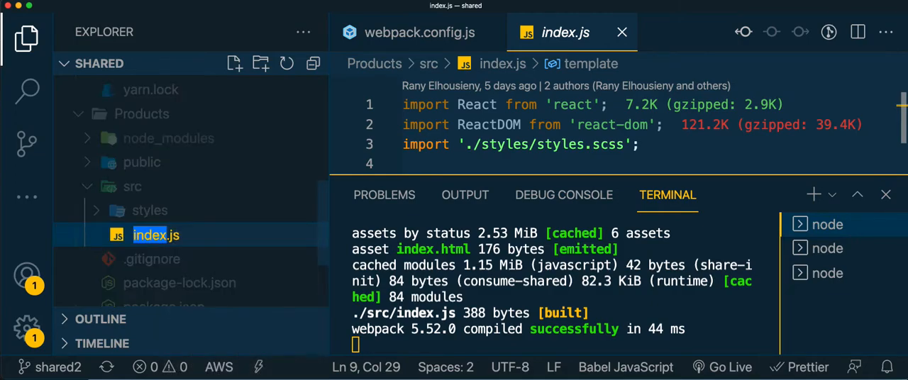
{"action": "type", "text": "bootstra.js"}
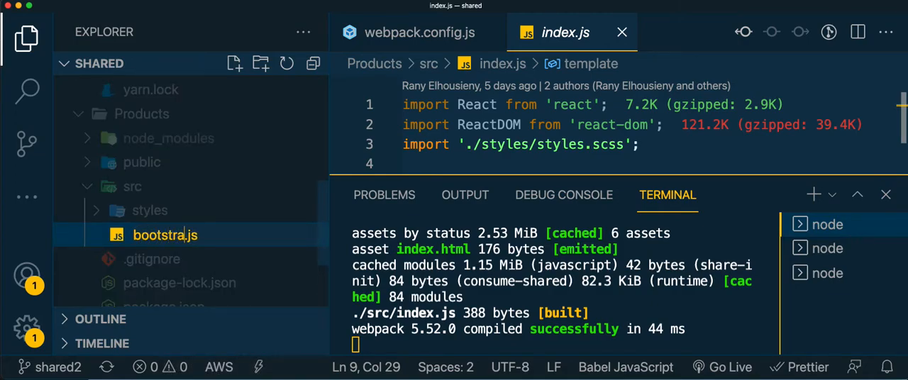
{"action": "double_click", "coordinate": [165, 235]}
{"action": "type", "text": "p"}
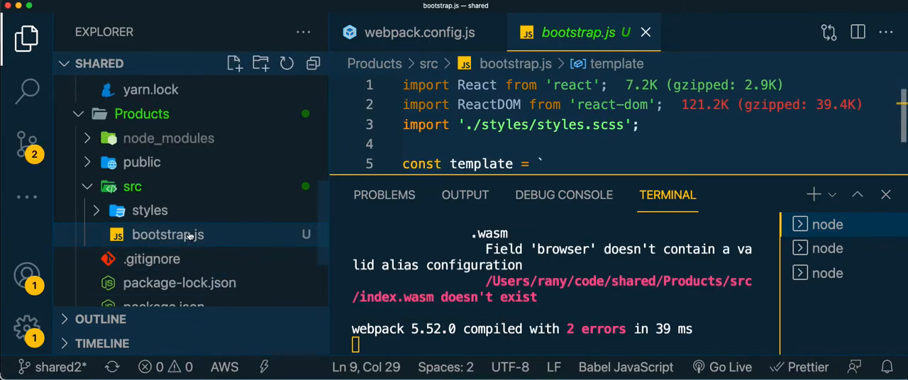
Step: Create a new index.js file in the Products src folder
{"action": "left_click", "coordinate": [235, 63]}
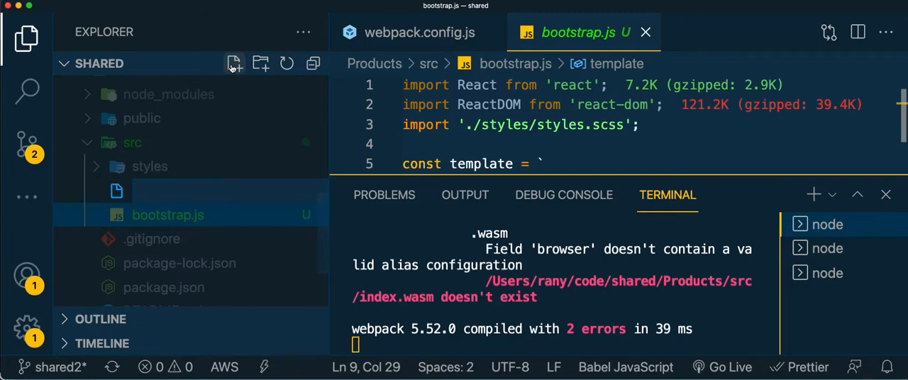
{"action": "type", "text": "index.js"}
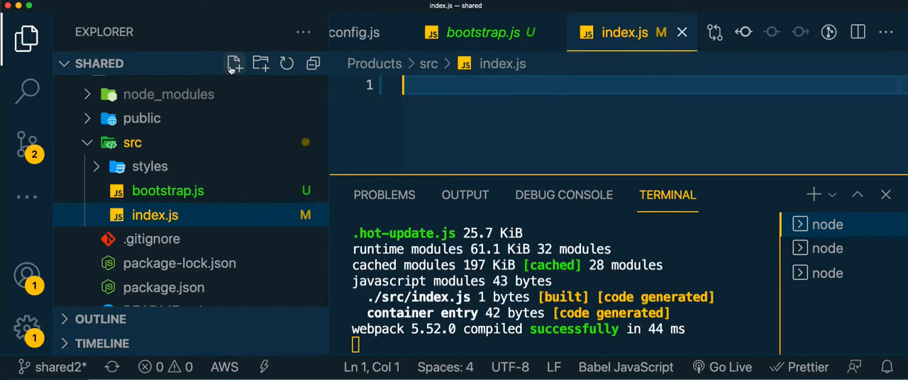
{"action": "type", "text": "pack-module-federation-is-not-working-with-eager-shared-libs"}
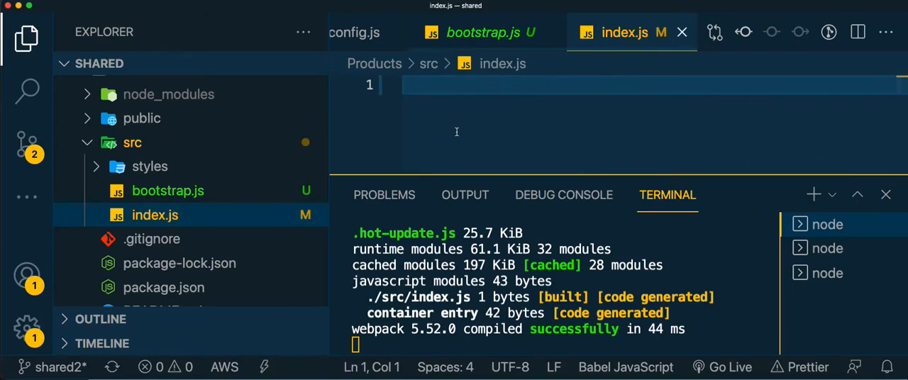
Step: Write import('./bootstrap.js') as the only line of the new index.js
{"action": "type", "text": "import"}
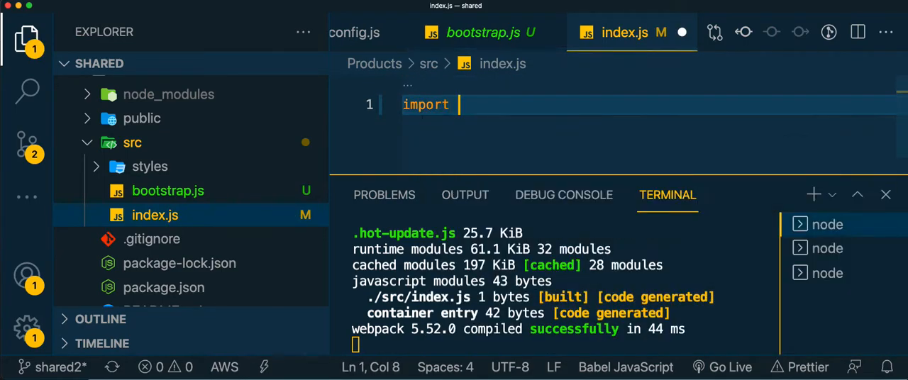
{"action": "type", "text": "'')"}
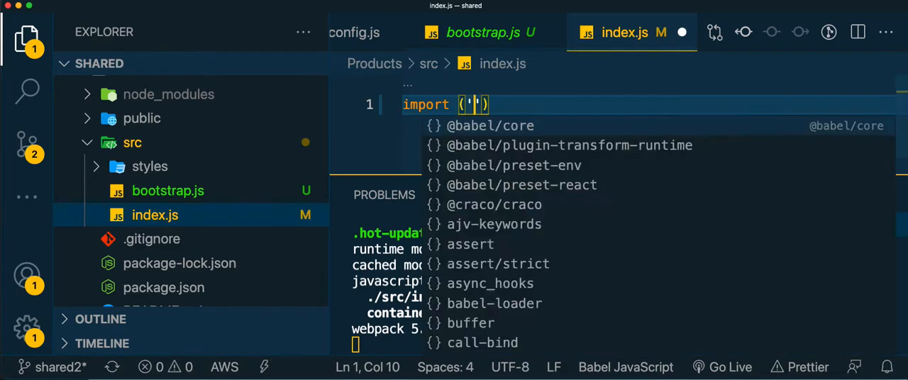
{"action": "type", "text": "./b"}
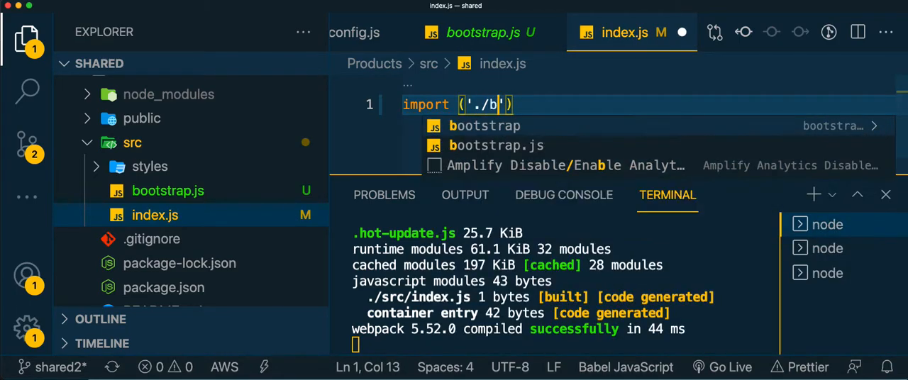
{"action": "type", "text": "ootstrap"}
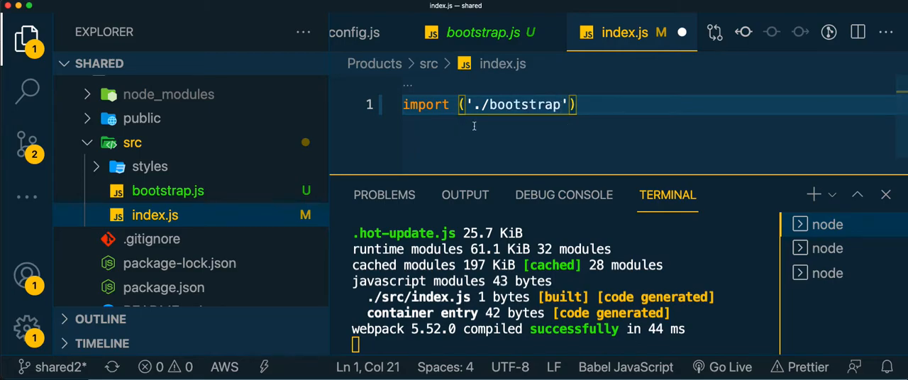
{"action": "type", "text": ".js"}
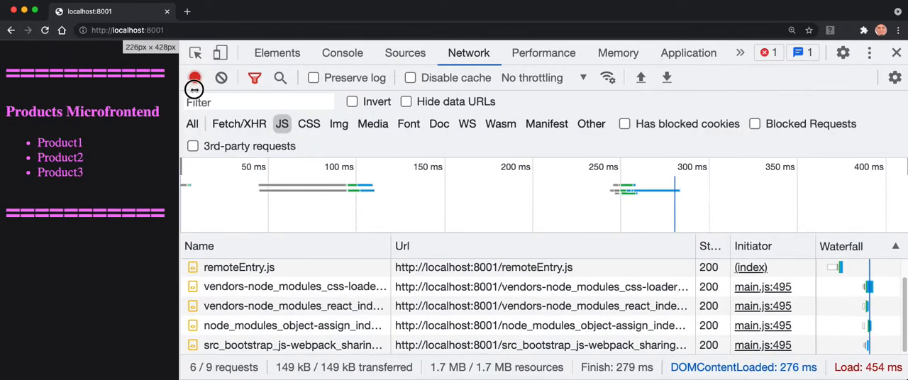
Step: Reload Products with the Console showing no eager-consumption error, then clear the network log
{"action": "left_click", "coordinate": [342, 53]}
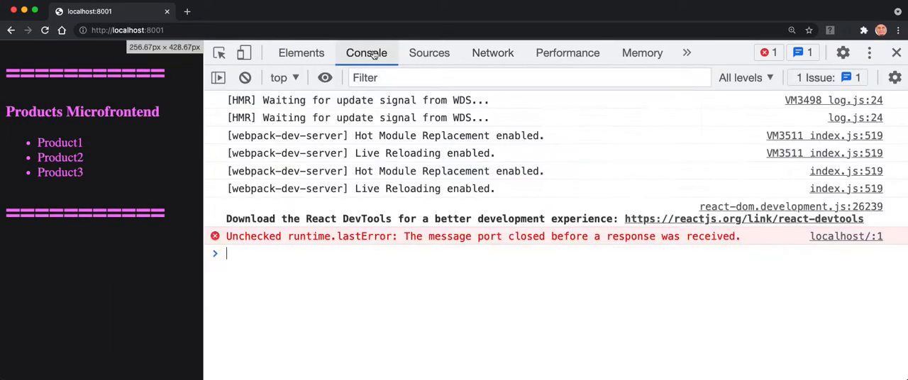
{"action": "left_click", "coordinate": [245, 77]}
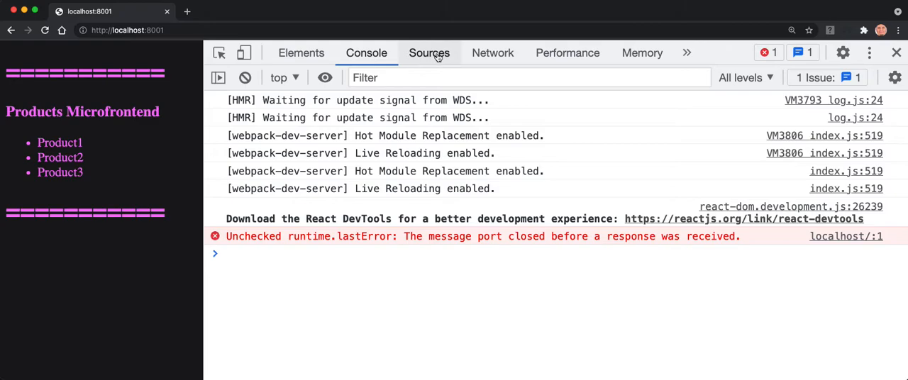
{"action": "left_click", "coordinate": [492, 52]}
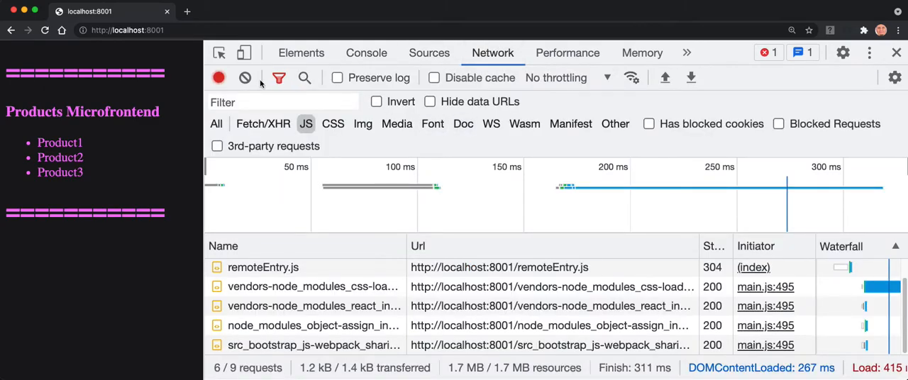
{"action": "left_click", "coordinate": [45, 30]}
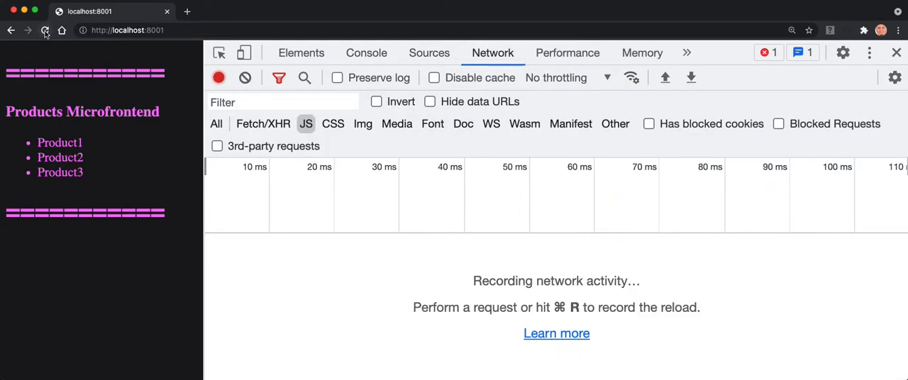
Step: Reload and inspect the vendors-node_modules_react and src_bootstrap chunk request details
{"action": "left_click", "coordinate": [45, 30]}
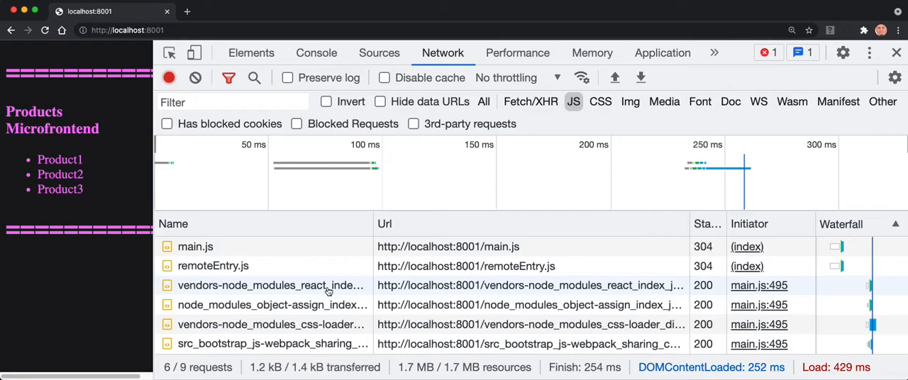
{"action": "left_click", "coordinate": [271, 285]}
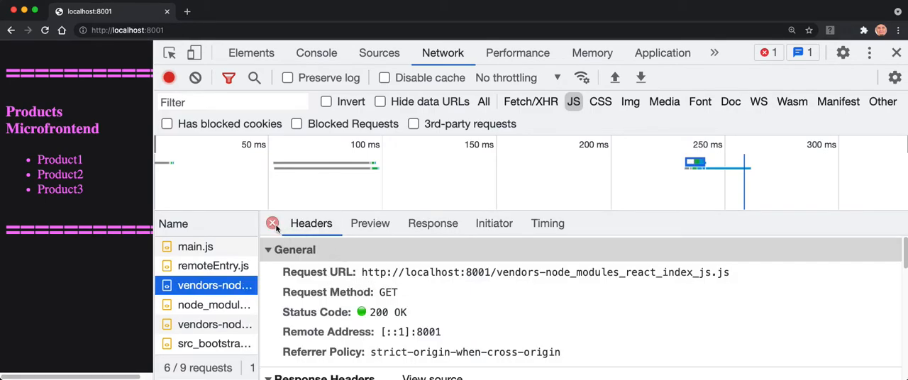
{"action": "left_click", "coordinate": [273, 223]}
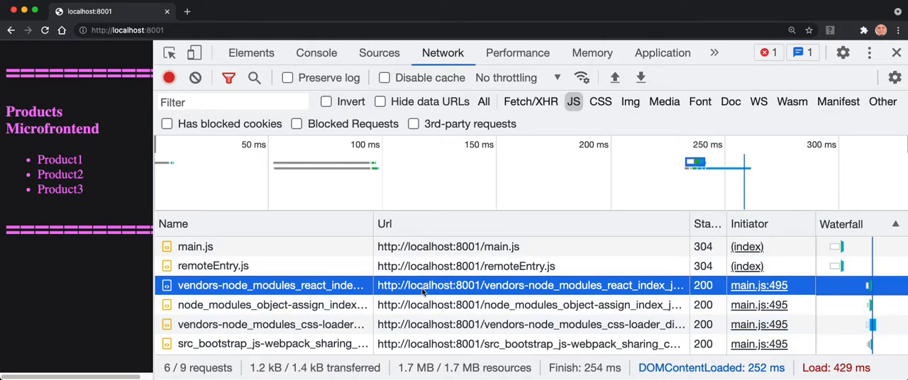
{"action": "mouse_move", "coordinate": [357, 327]}
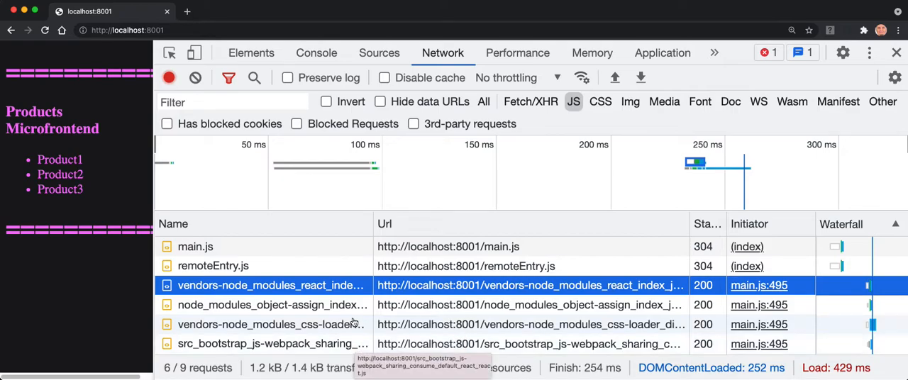
{"action": "mouse_move", "coordinate": [333, 353]}
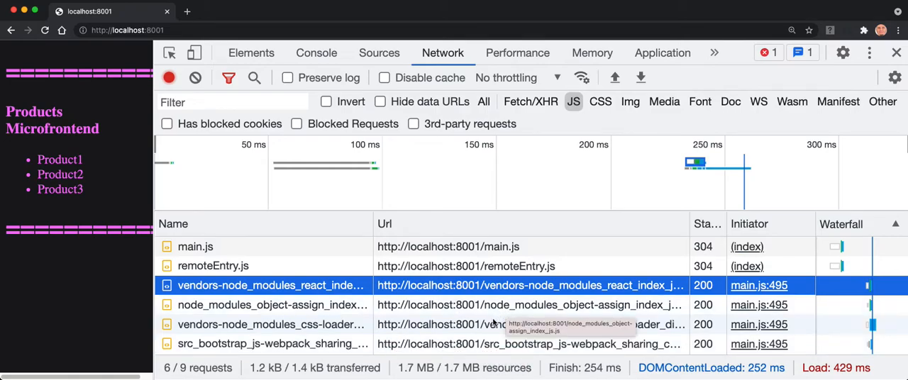
{"action": "mouse_move", "coordinate": [500, 316]}
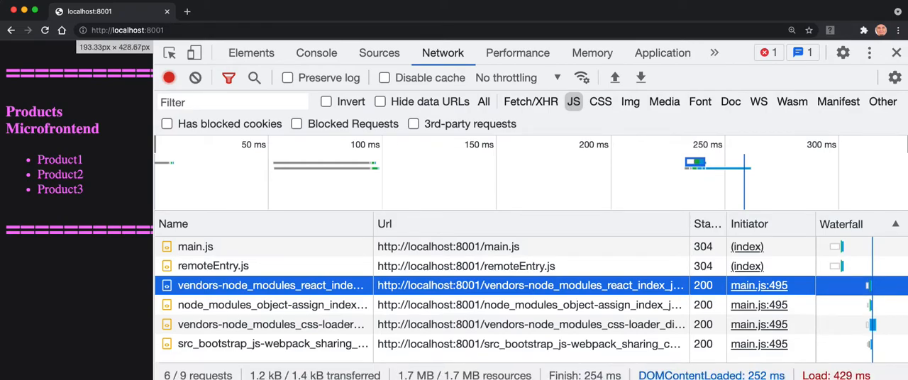
{"action": "mouse_move", "coordinate": [532, 343]}
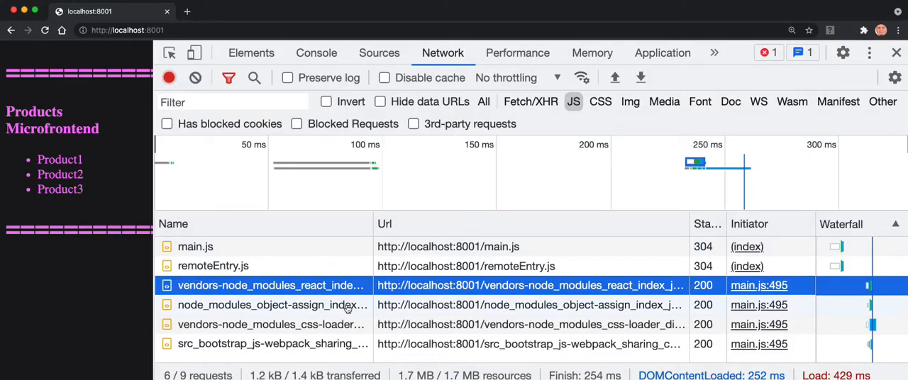
{"action": "mouse_move", "coordinate": [348, 294]}
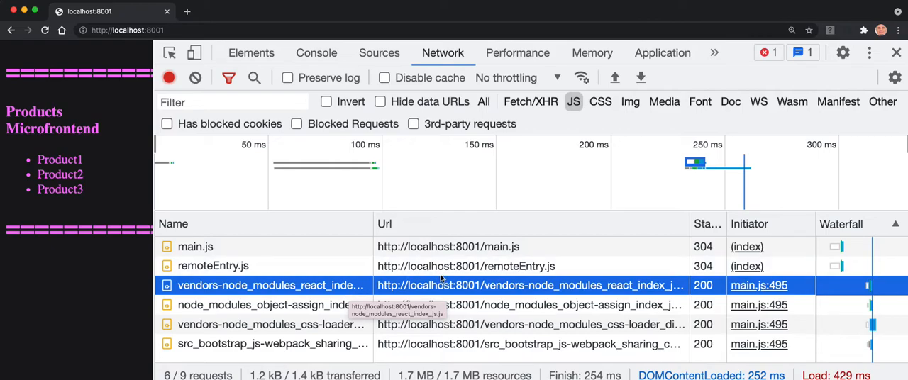
{"action": "mouse_move", "coordinate": [324, 312]}
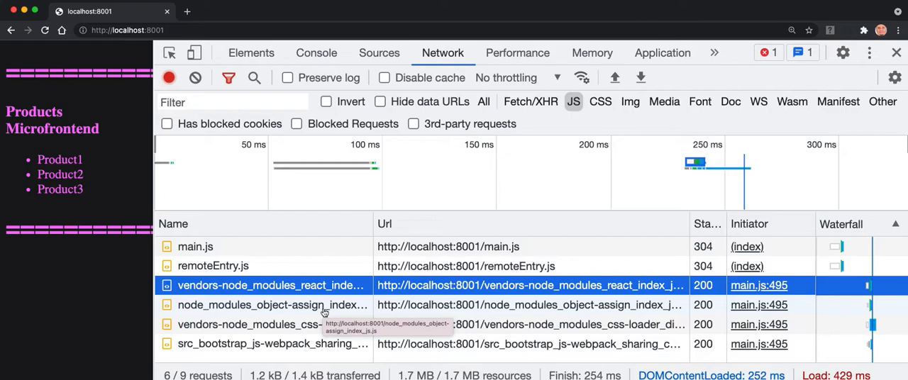
{"action": "mouse_move", "coordinate": [685, 348]}
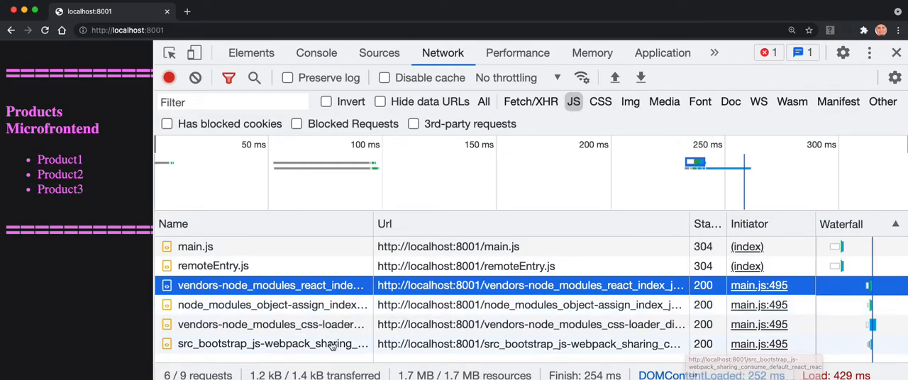
{"action": "left_click", "coordinate": [271, 344]}
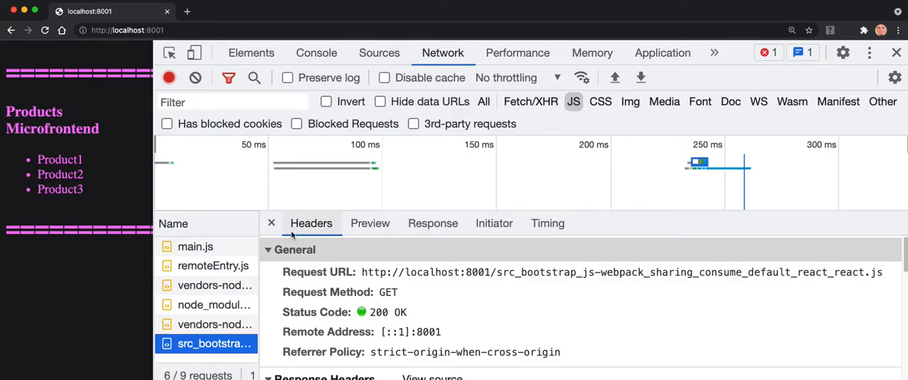
{"action": "left_click", "coordinate": [270, 223]}
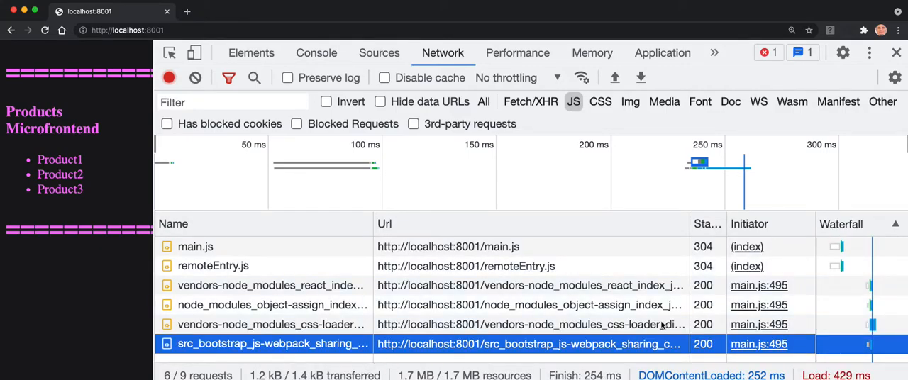